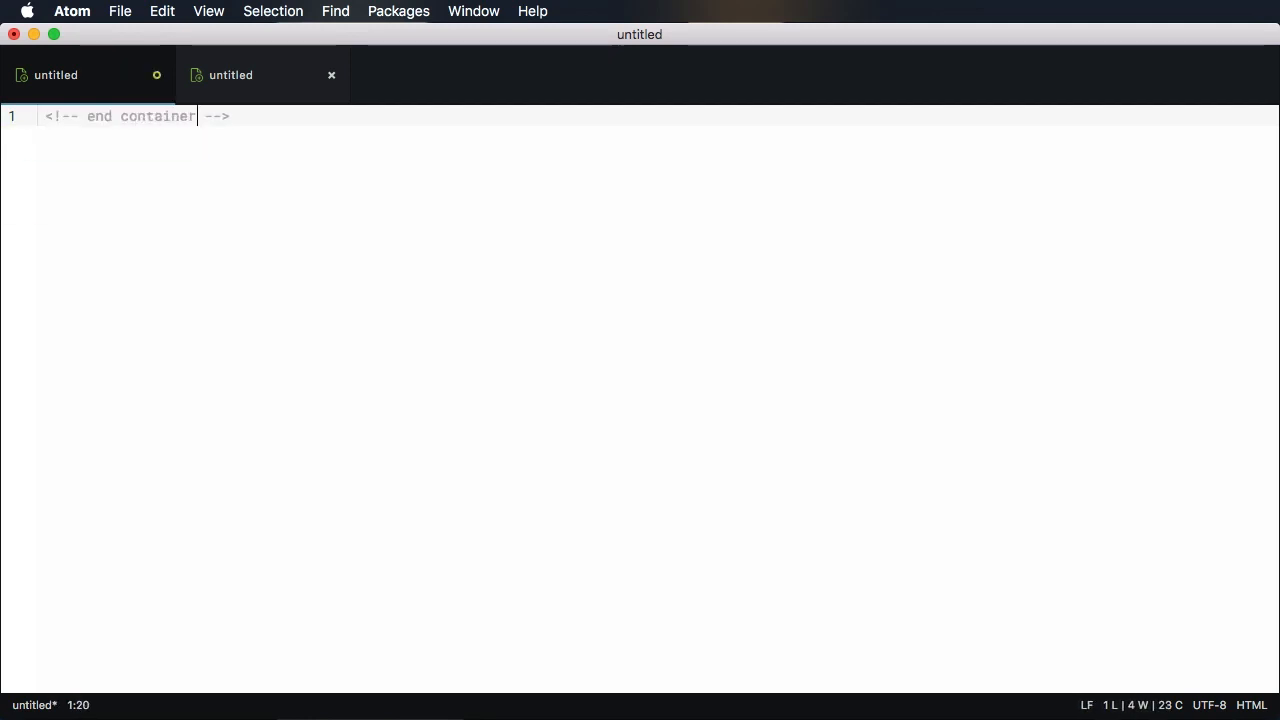
Clear the untitled file so it is left empty as the only open file.
type("jsc")
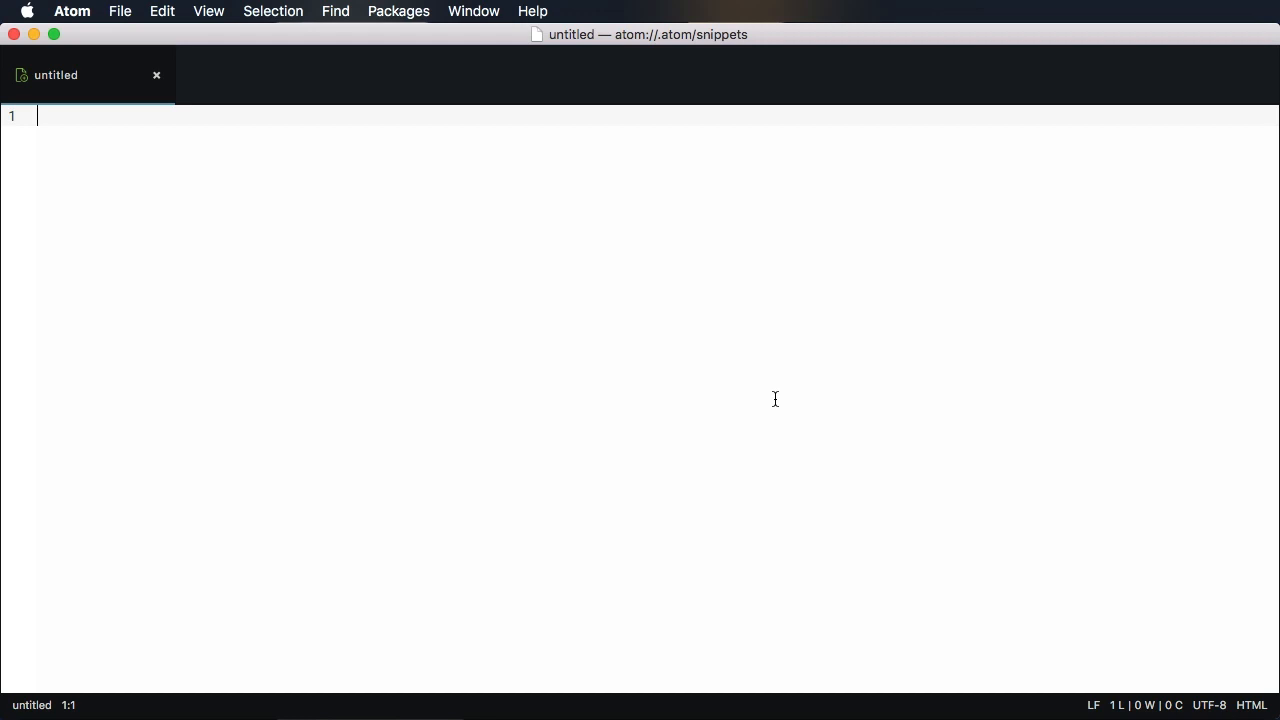
Show the HTML Only Snippets section of the personal snippets.cson file.
left_click(72, 12)
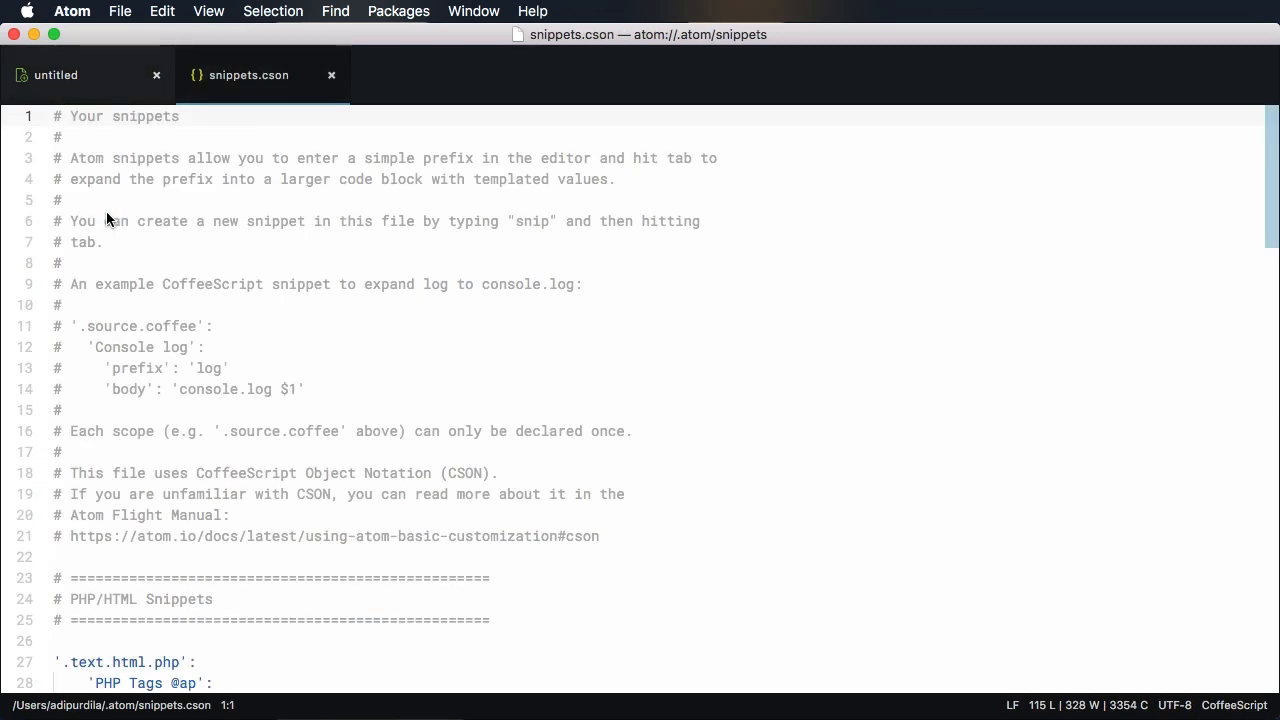
scroll("down", 3)
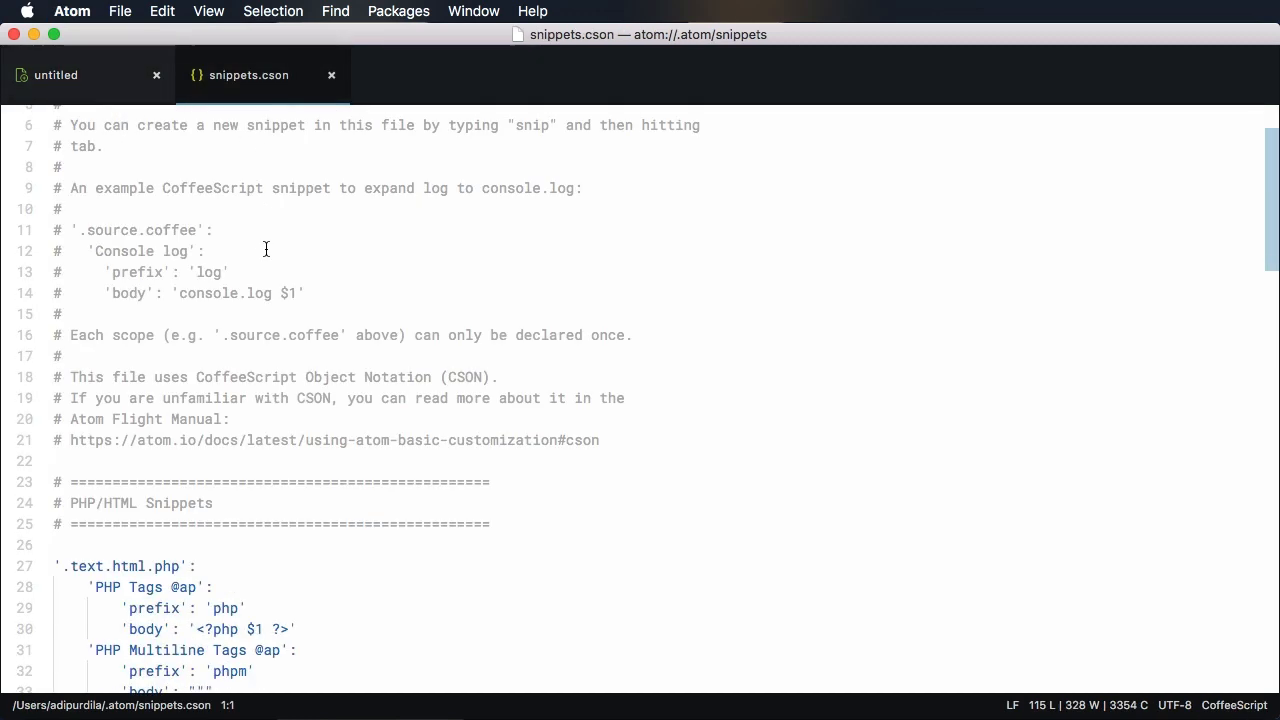
scroll("down", 3)
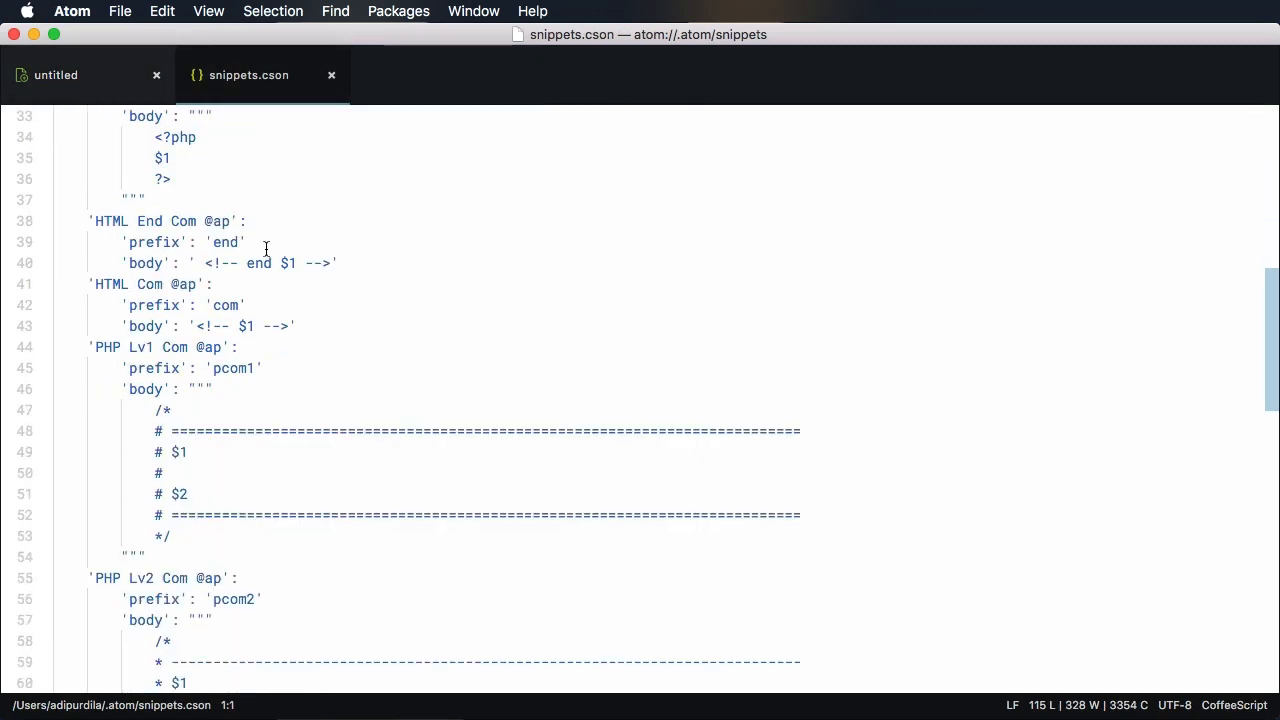
scroll("down", 3)
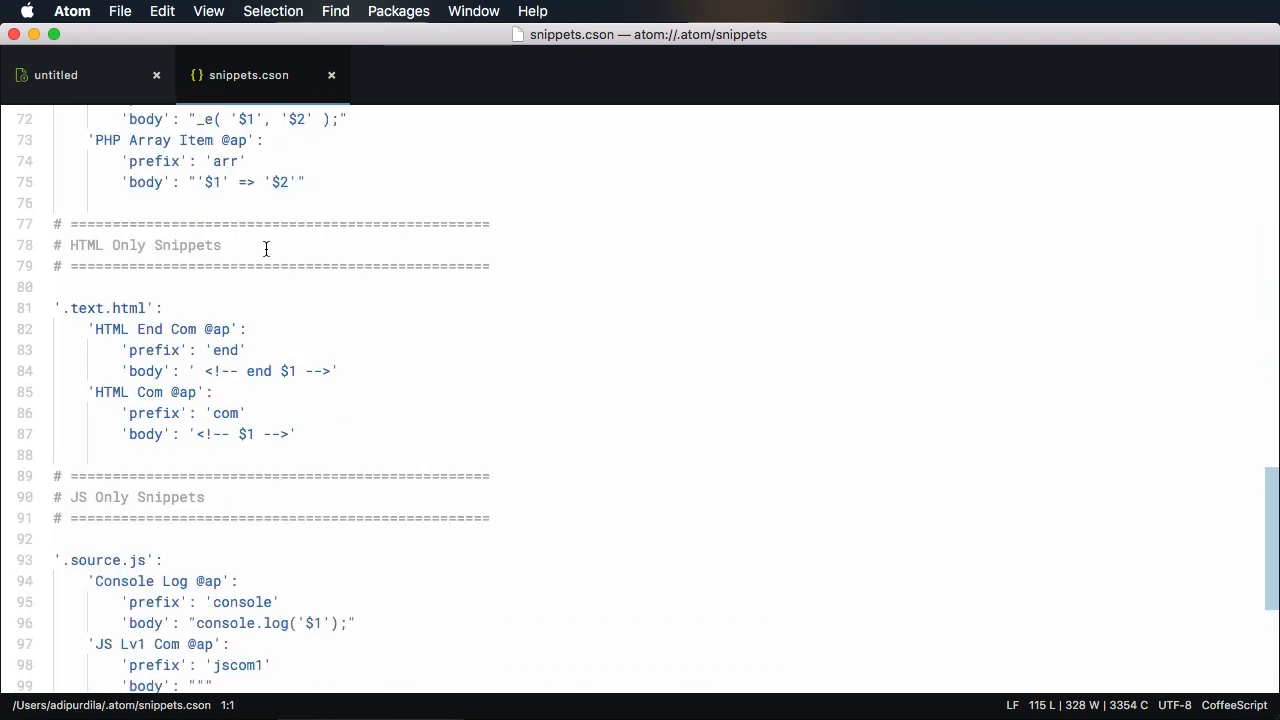
mouse_move(78, 308)
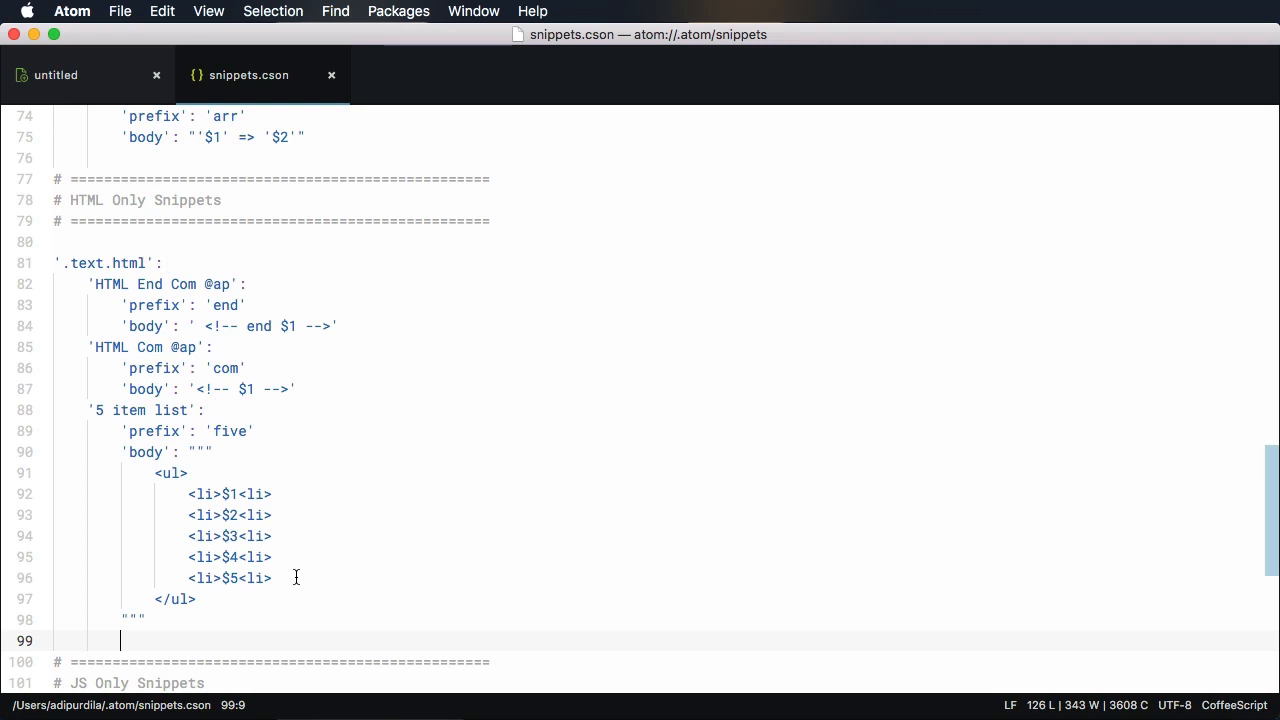
Add the '5 item list' snippet with prefix 'five' and a ul of five li placeholders $1–$5.
left_click(56, 74)
type("fiv")
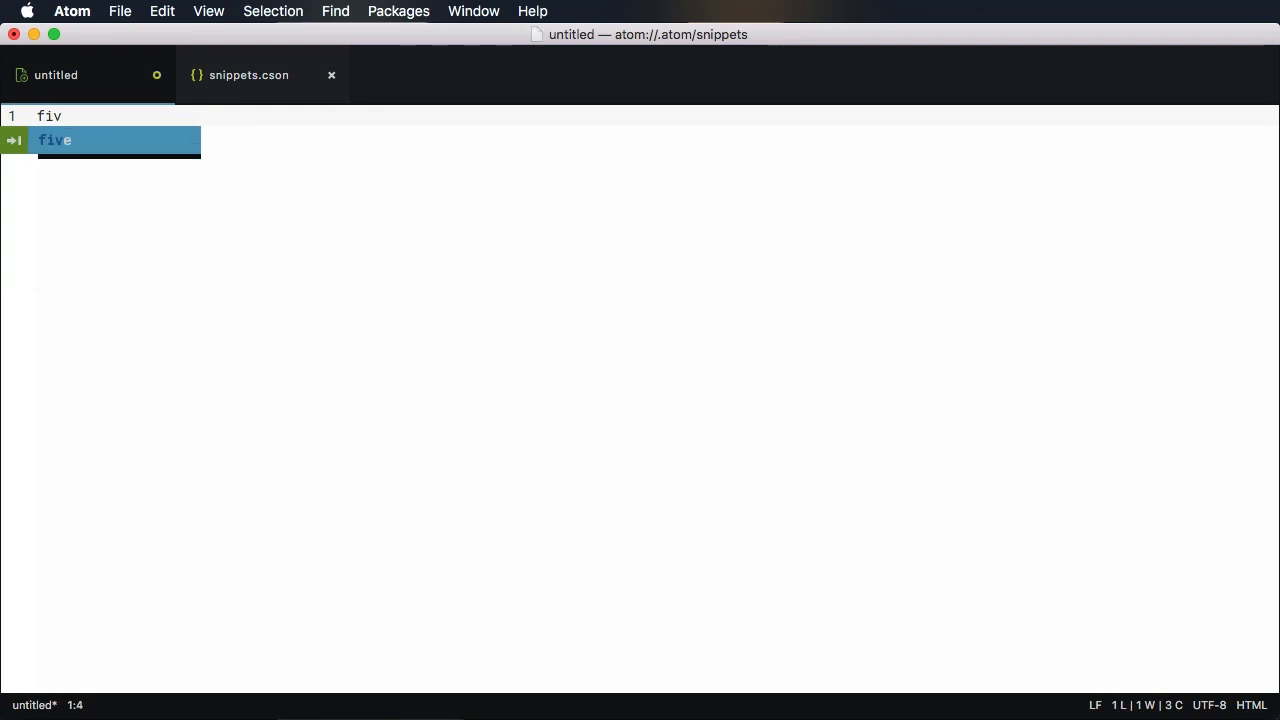
Expand 'five' into the five-item ul and fill items One, Two and Three.
key("Tab")
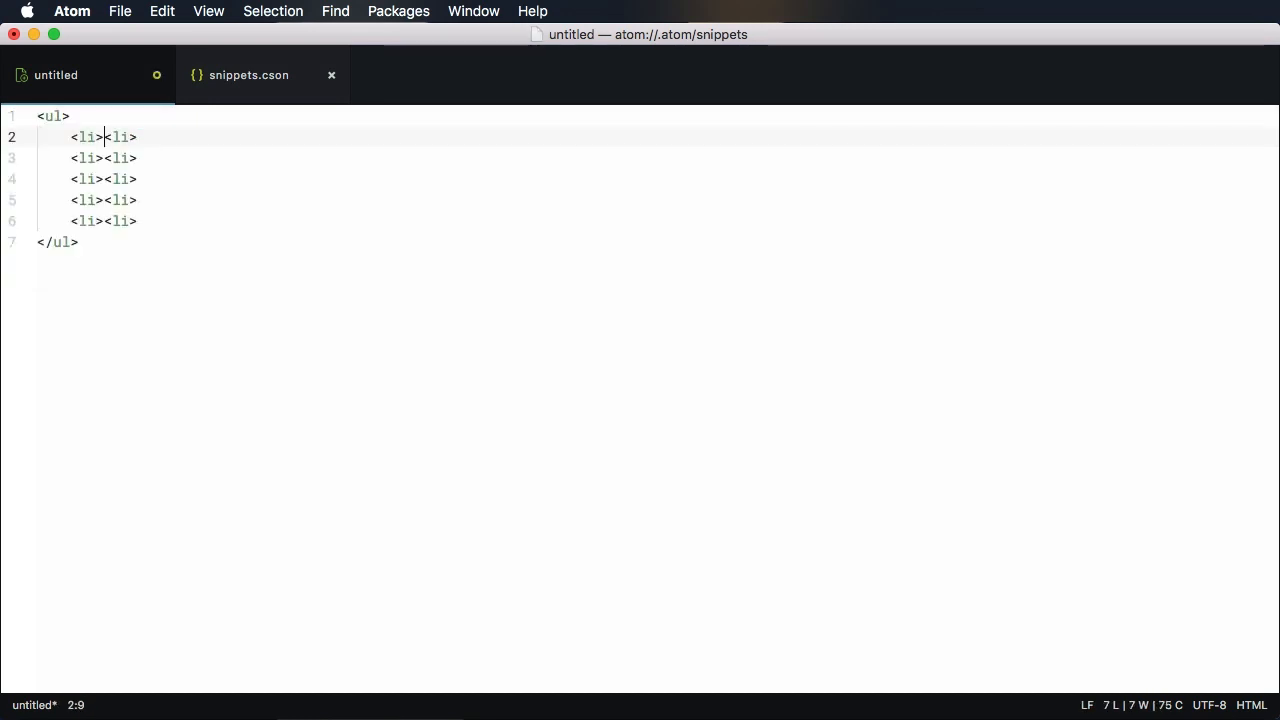
type("o")
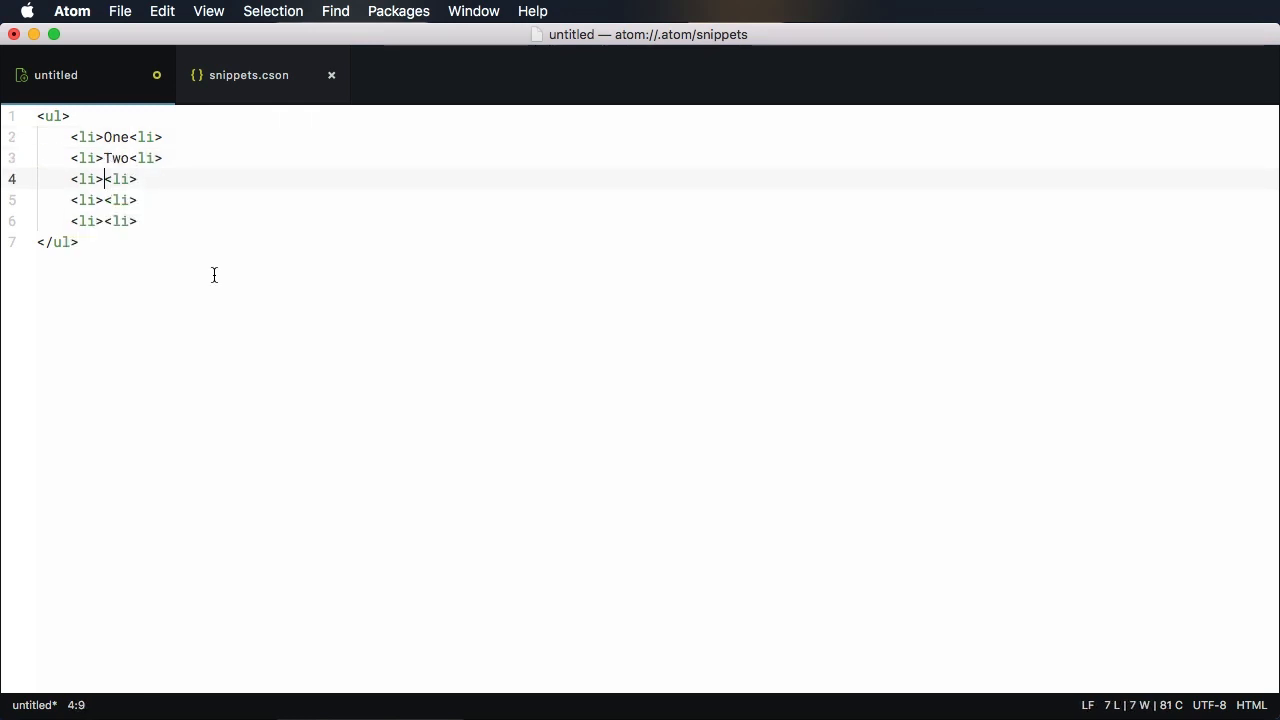
type("Three")
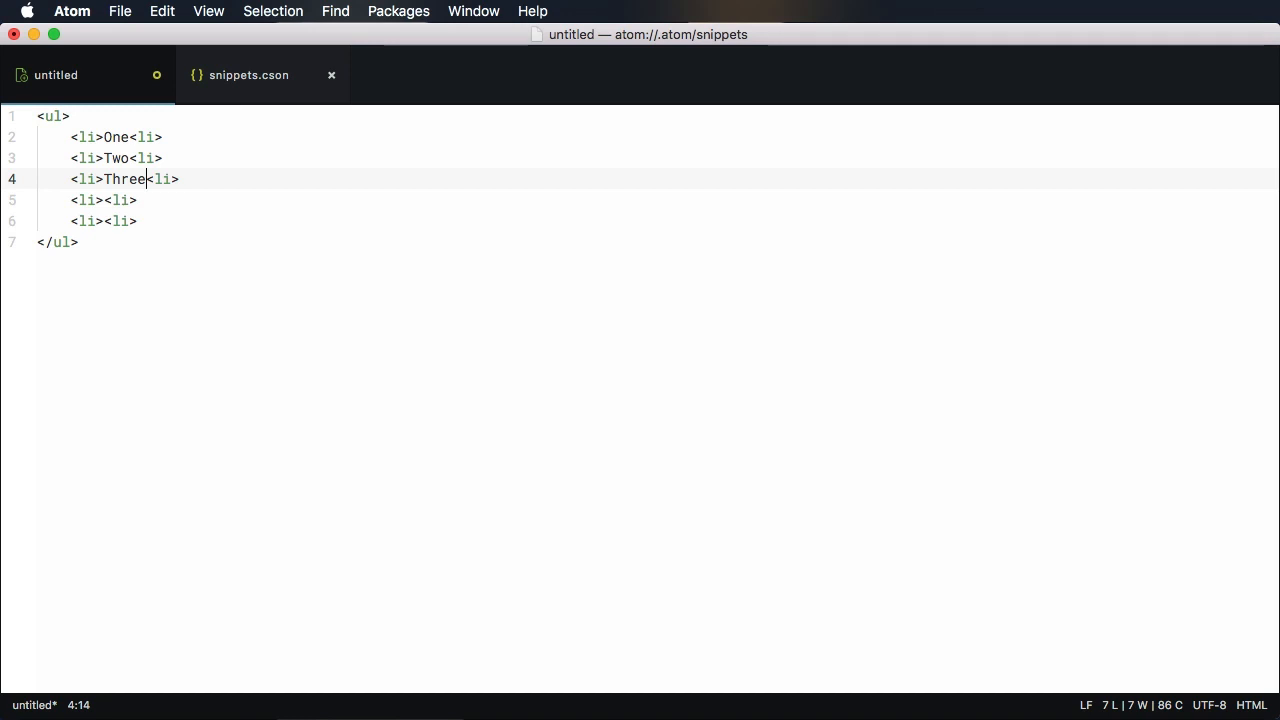